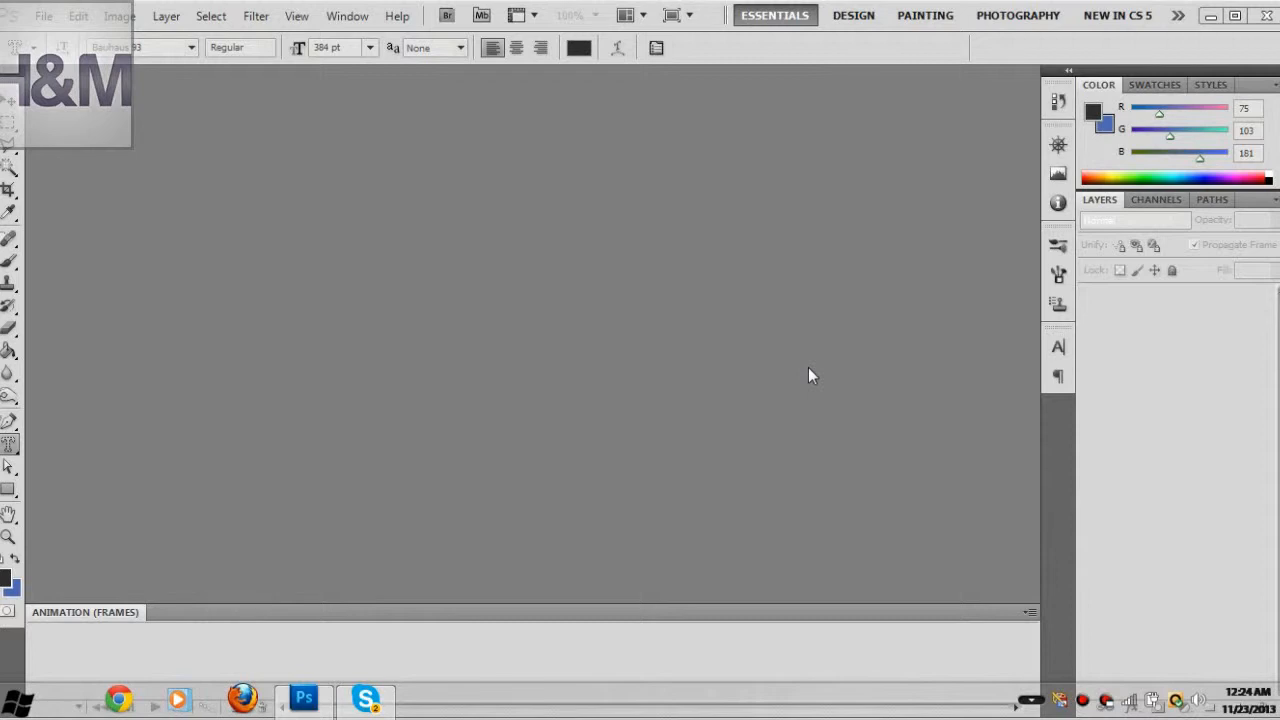
mouse_move(820, 138)
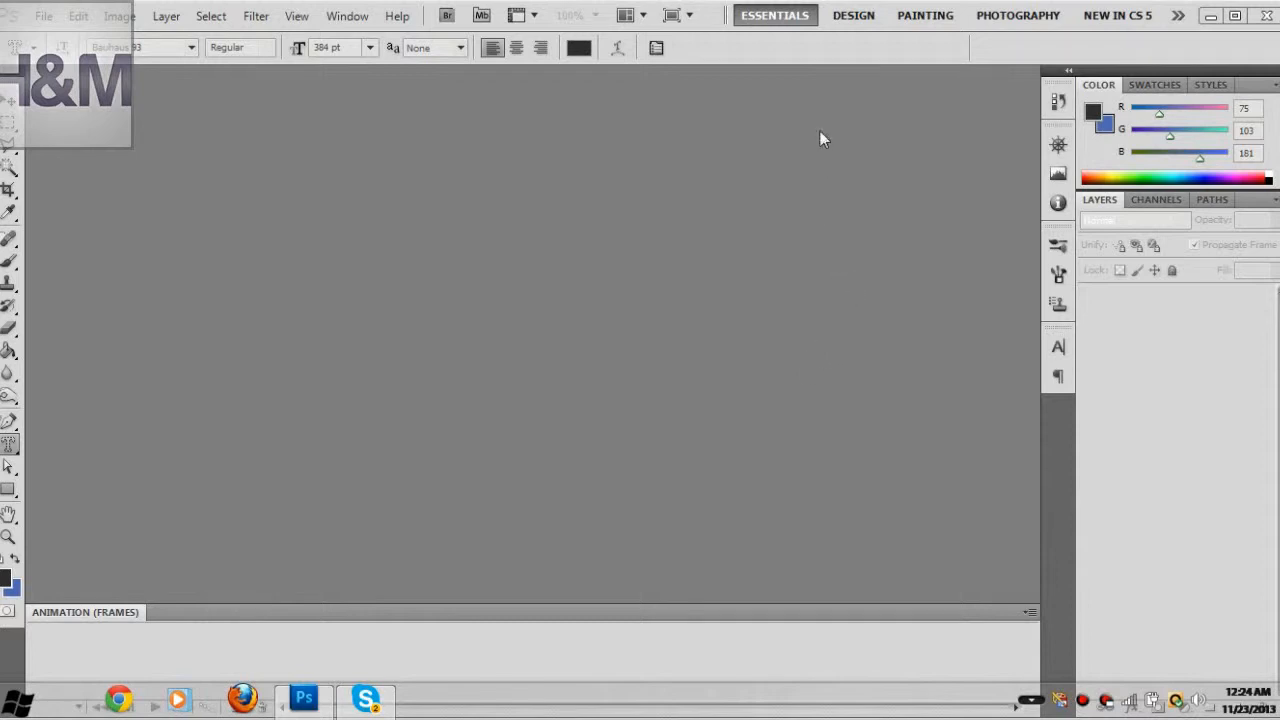
mouse_move(985, 8)
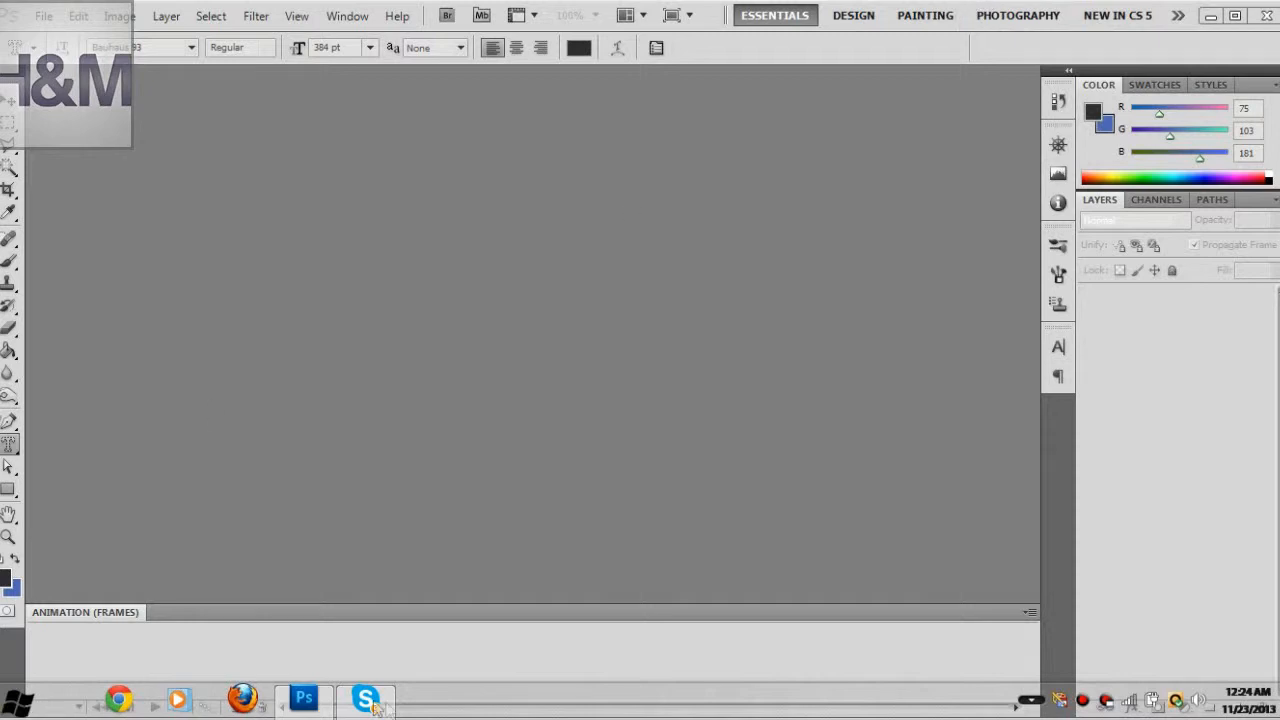
mouse_move(447, 714)
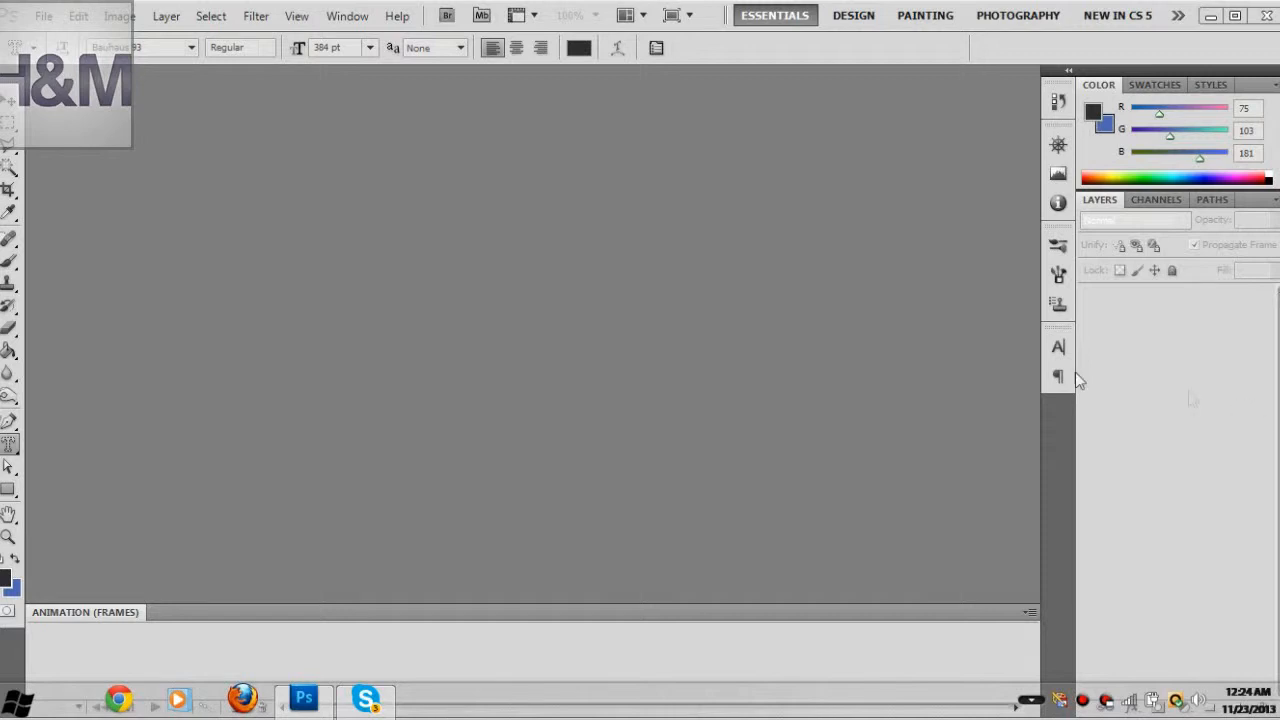
mouse_move(1040, 362)
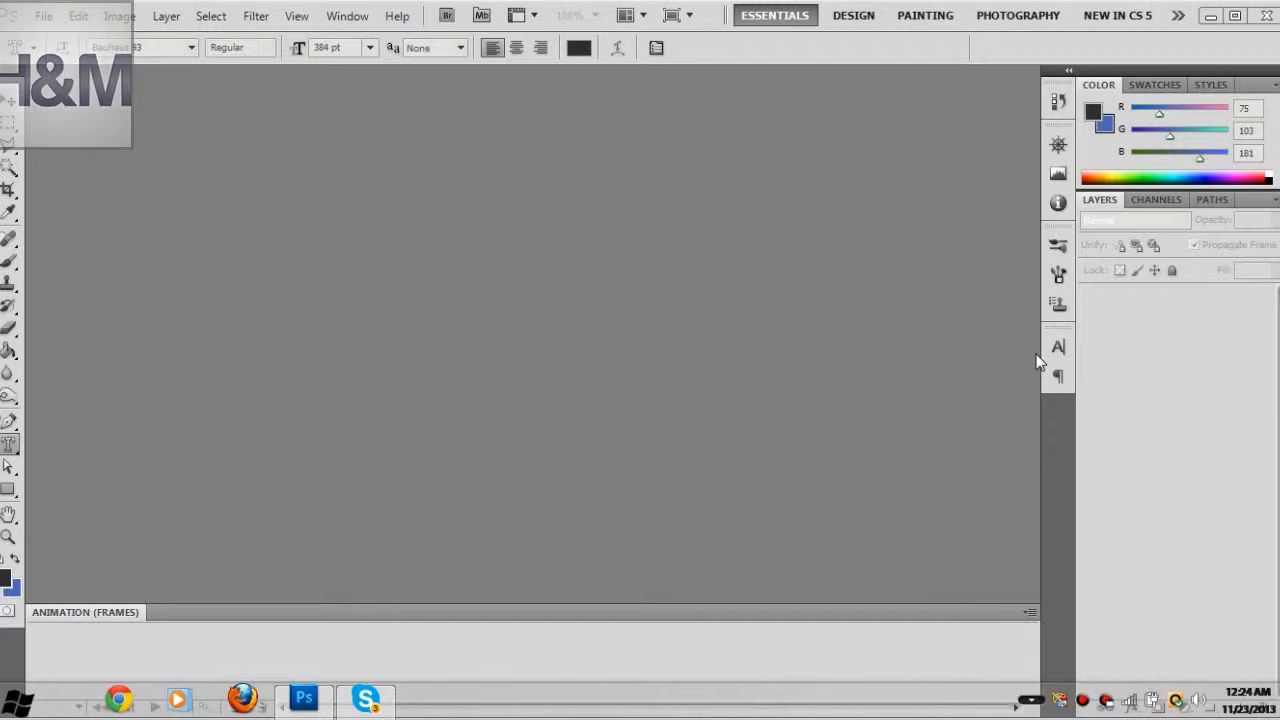
mouse_move(15, 12)
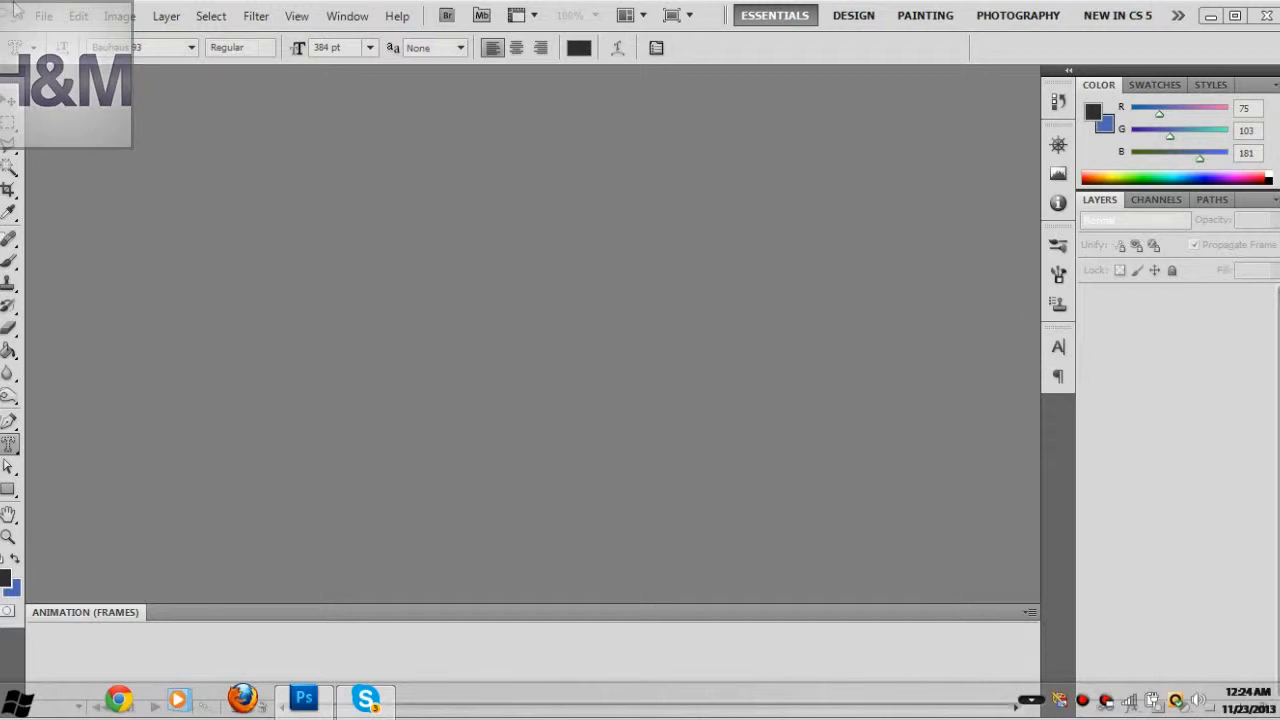
- Open Clean Professional Logo.psd from the Documents folder
left_click(44, 15)
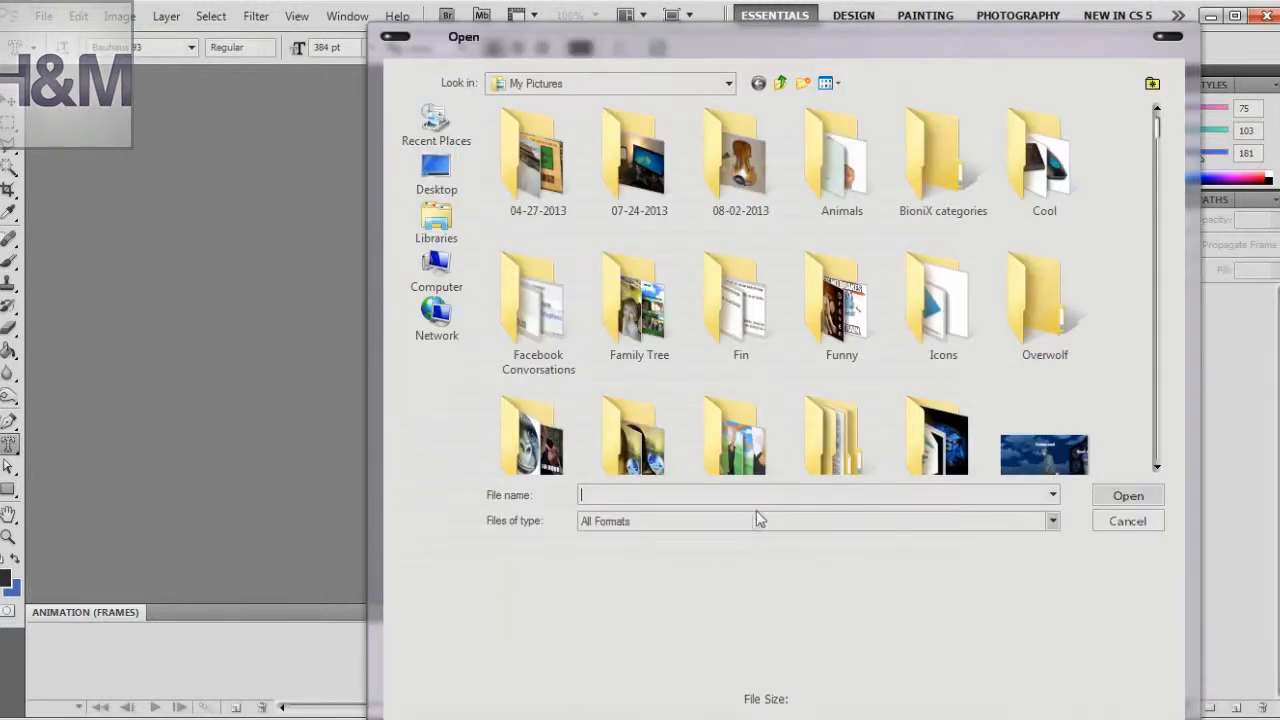
left_click(436, 222)
type("c")
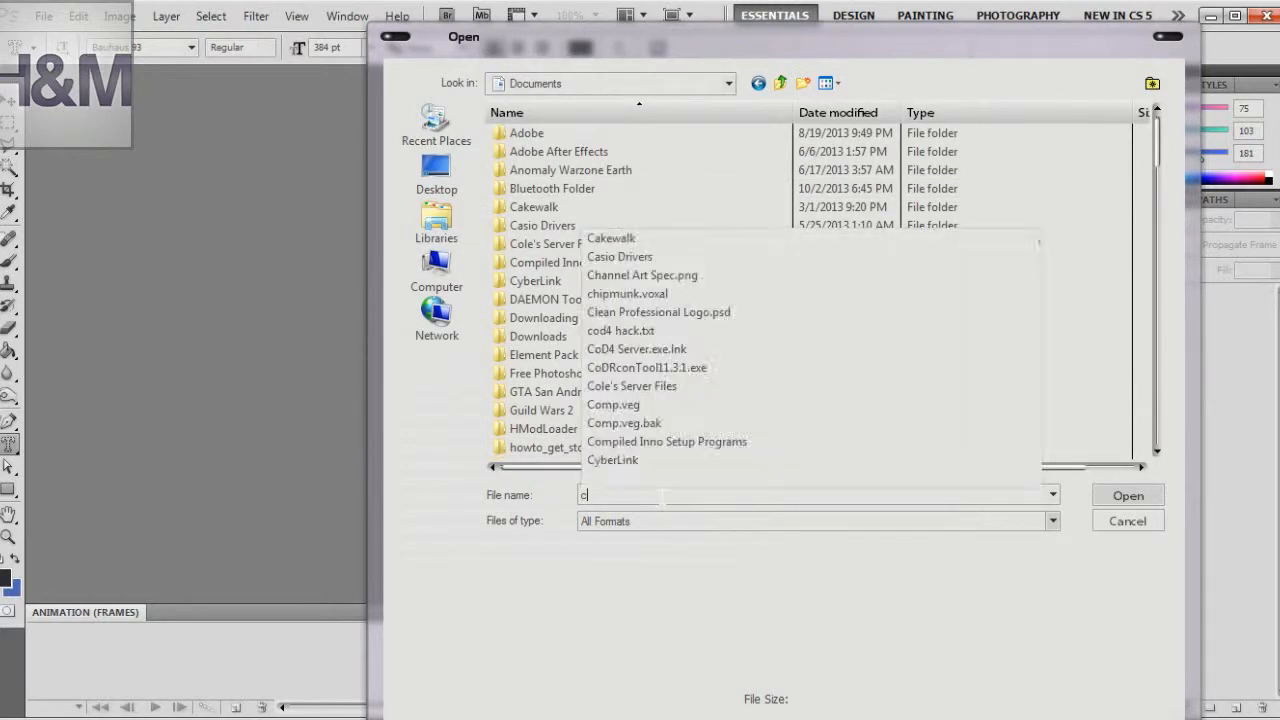
left_click(659, 312)
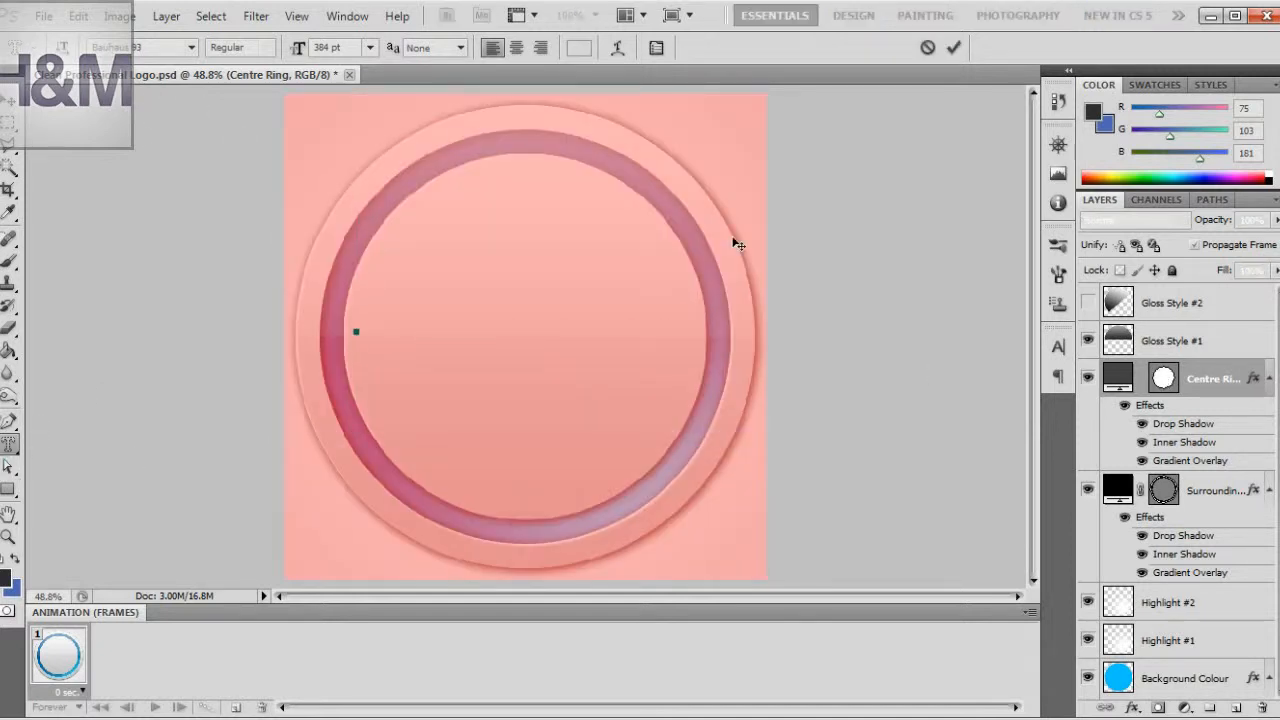
mouse_move(730, 193)
type("H&")
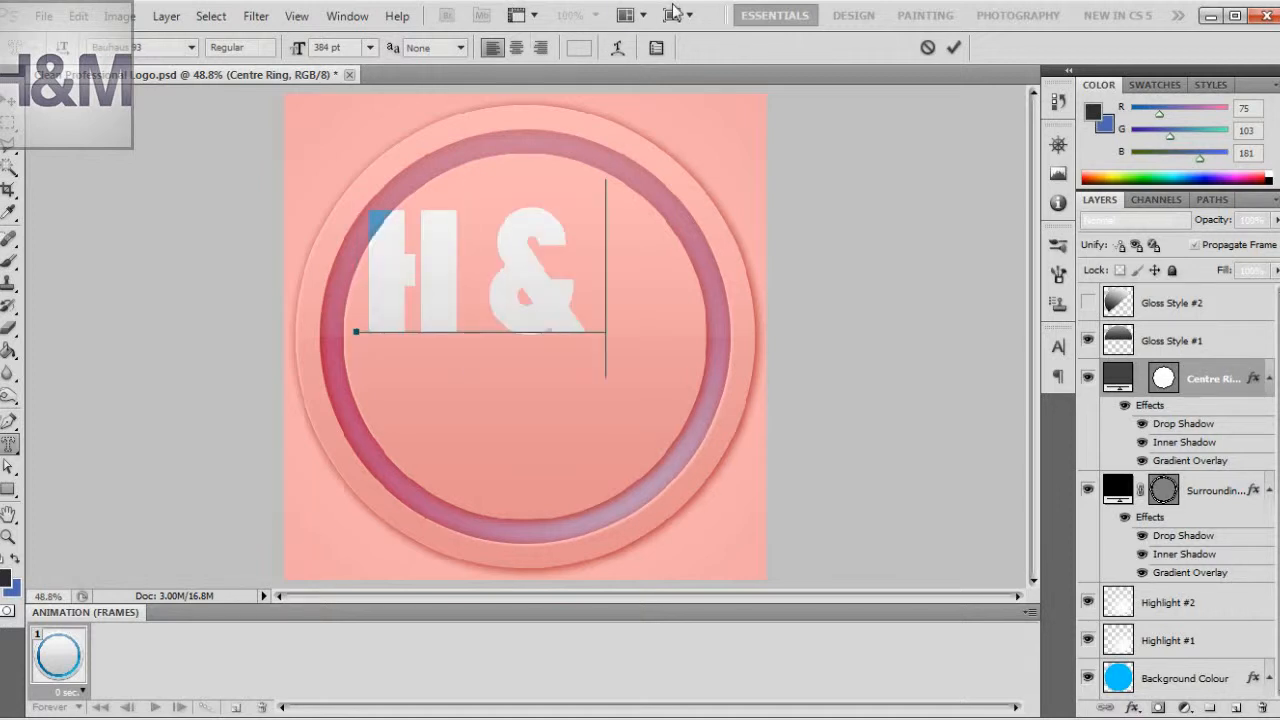
- Type 'H & M' as a type mask and stretch it across the centre ring
type("M")
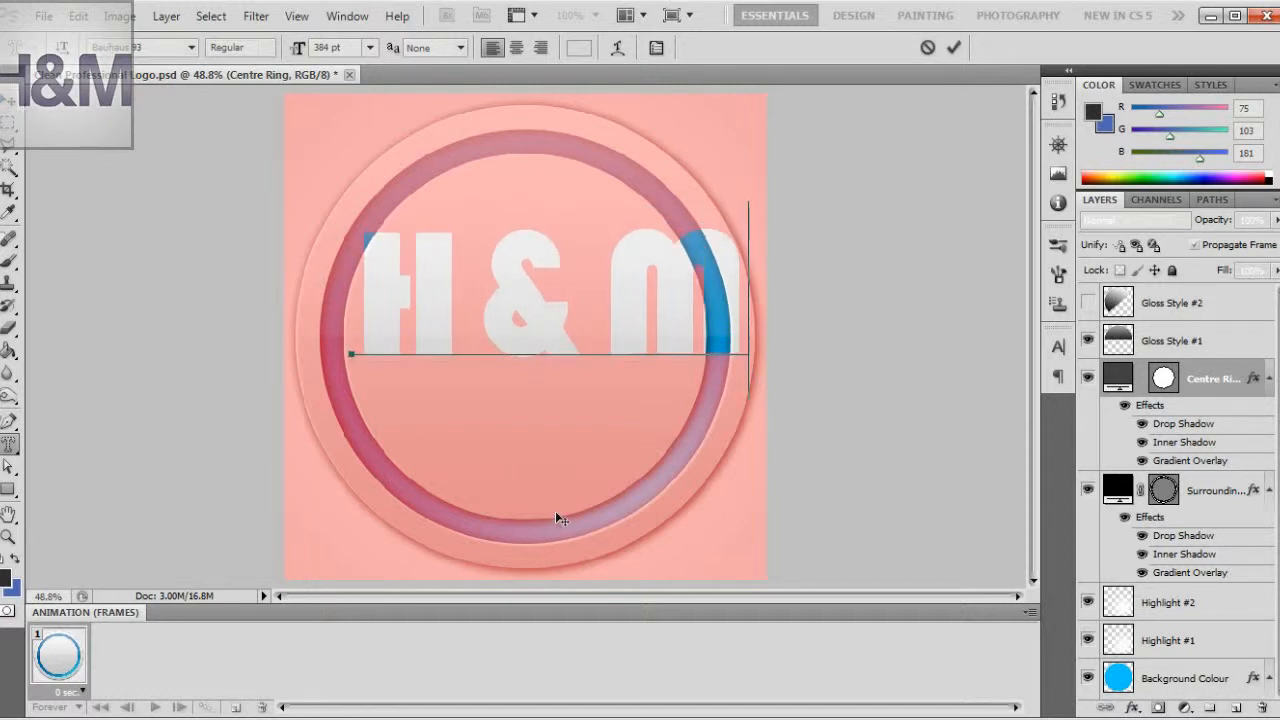
left_click_drag(558, 354, 535, 395)
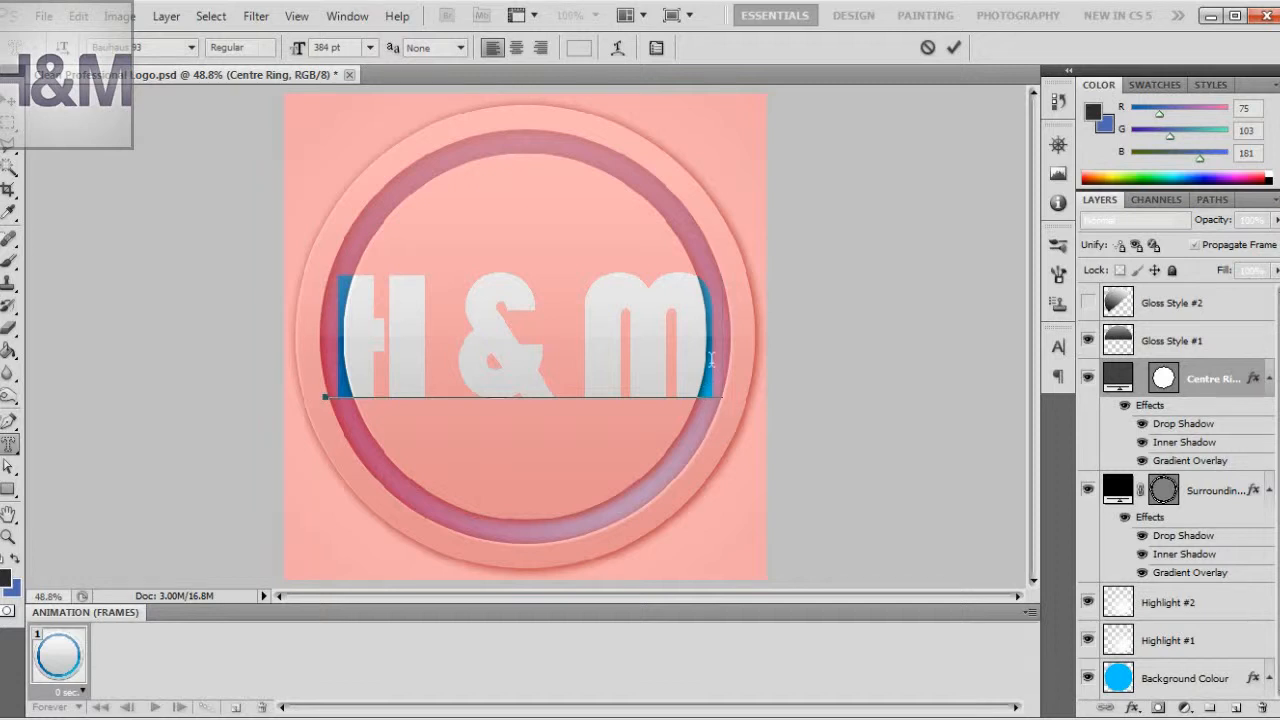
mouse_move(770, 410)
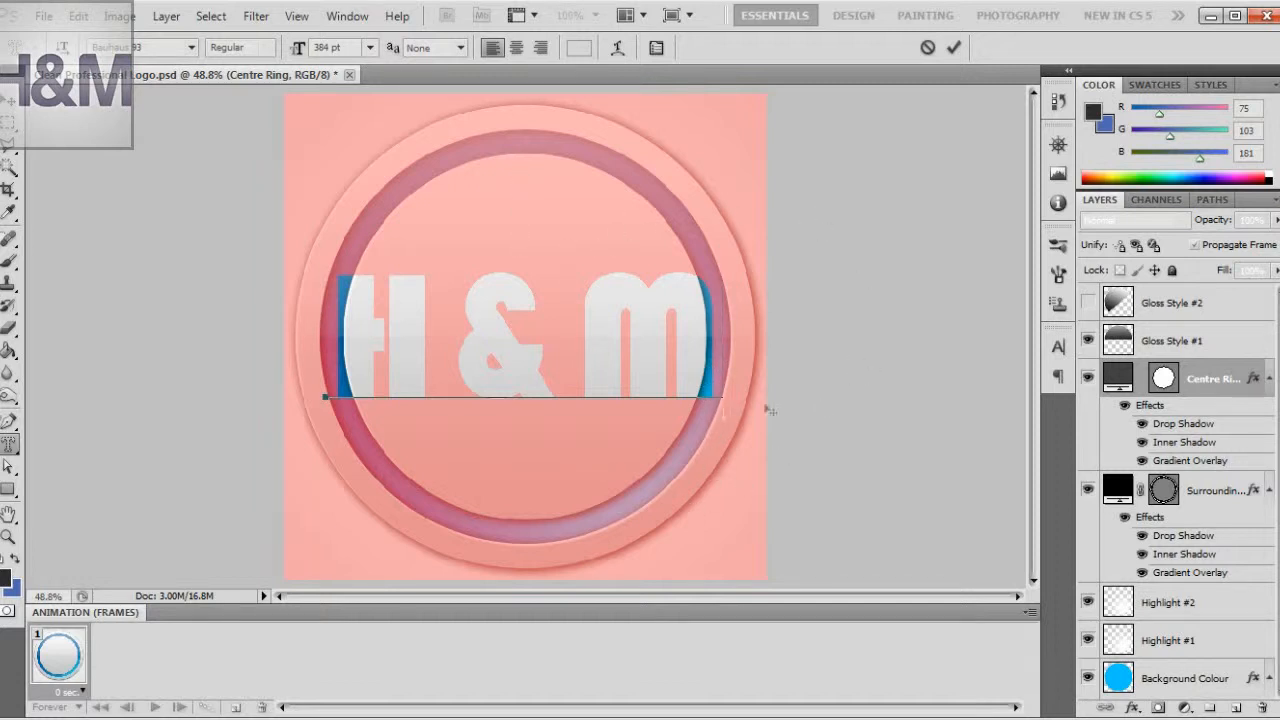
left_click(1089, 302)
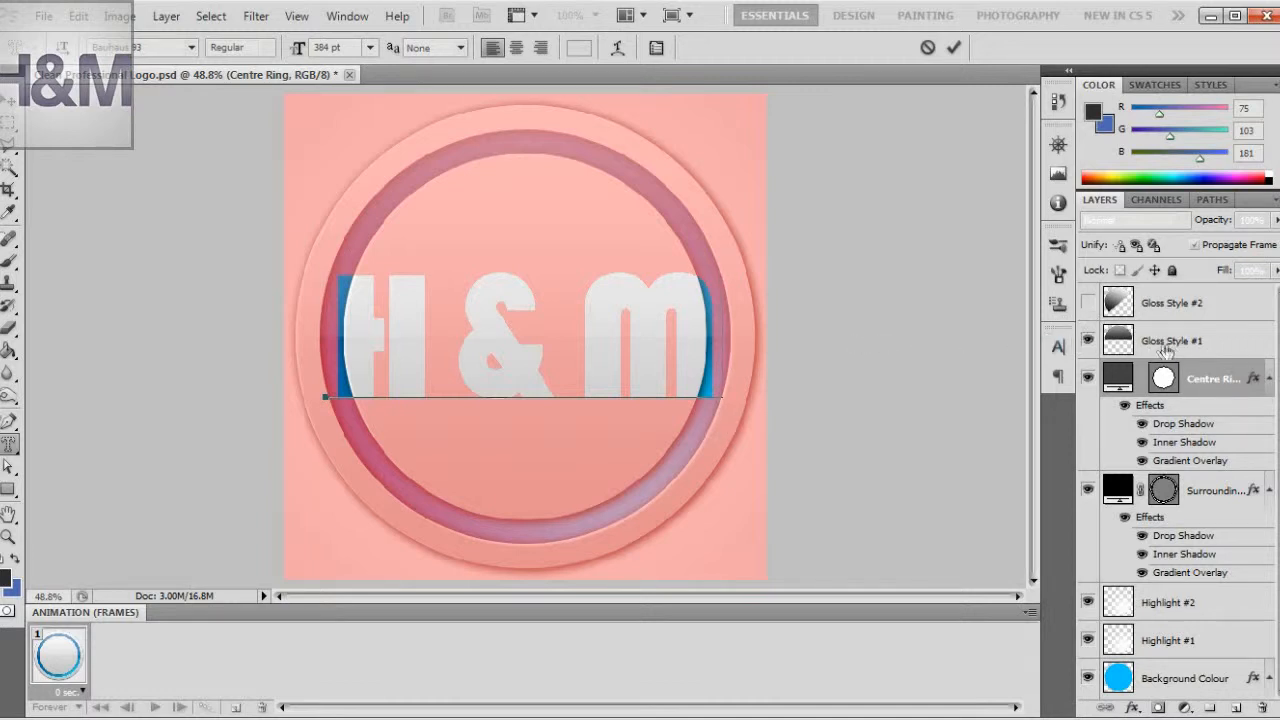
- Commit the H & M mask and add it as a layer mask on Centre Ring
left_click(1170, 340)
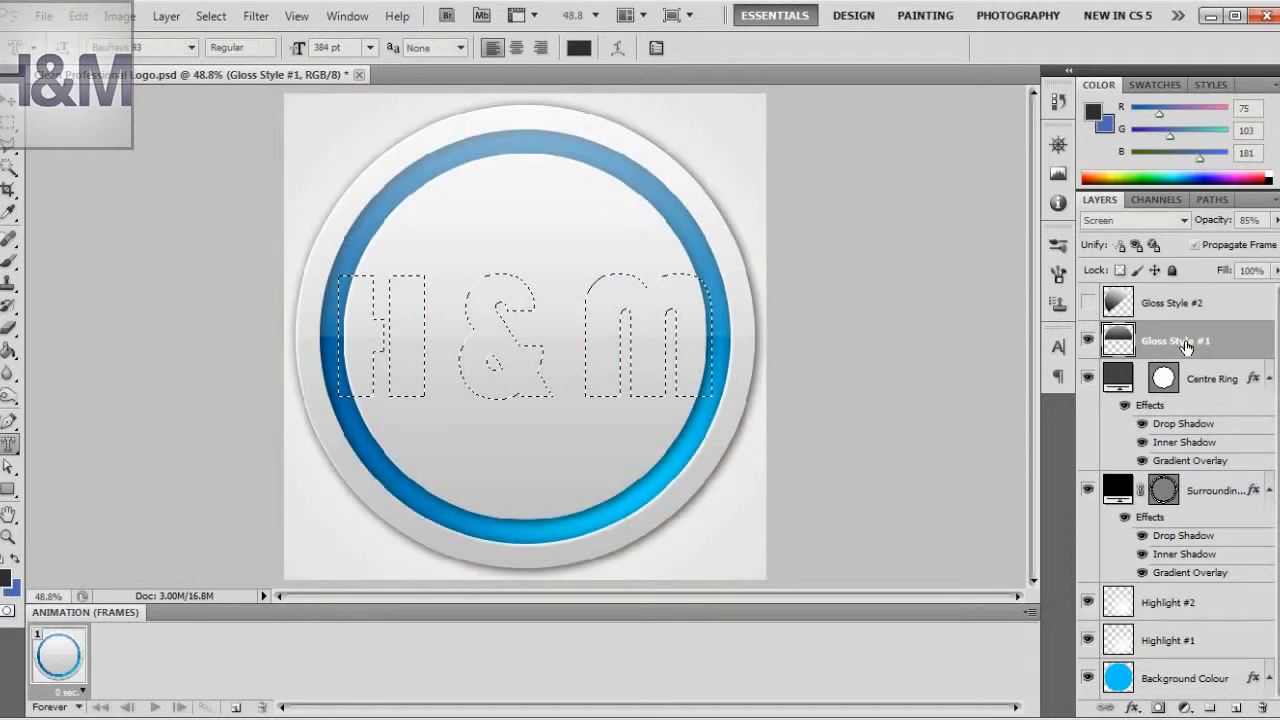
mouse_move(1199, 366)
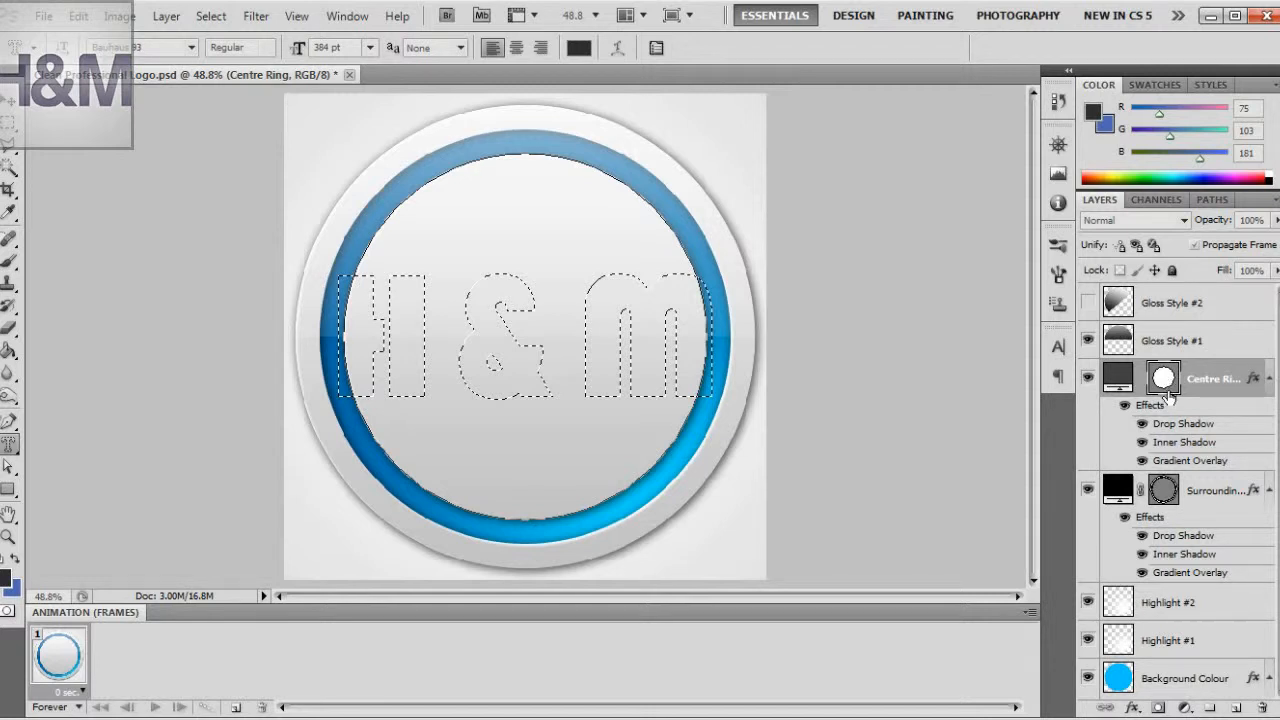
mouse_move(1148, 548)
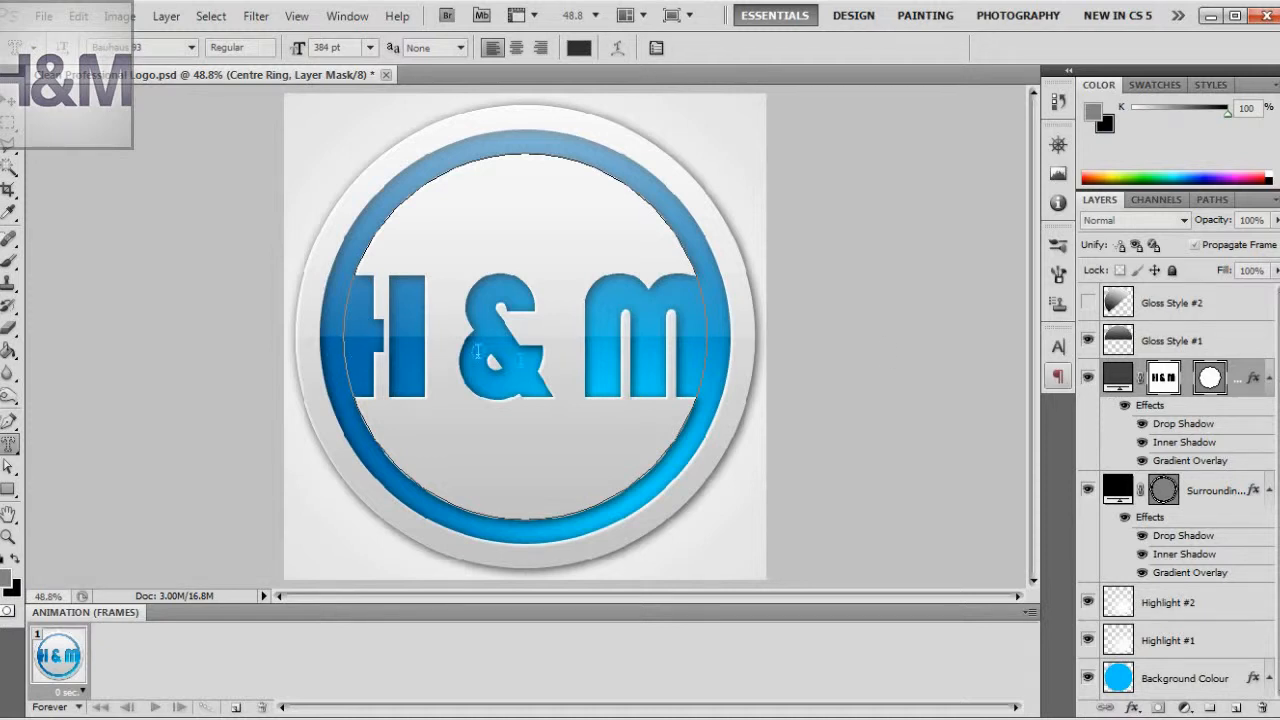
left_click(1089, 378)
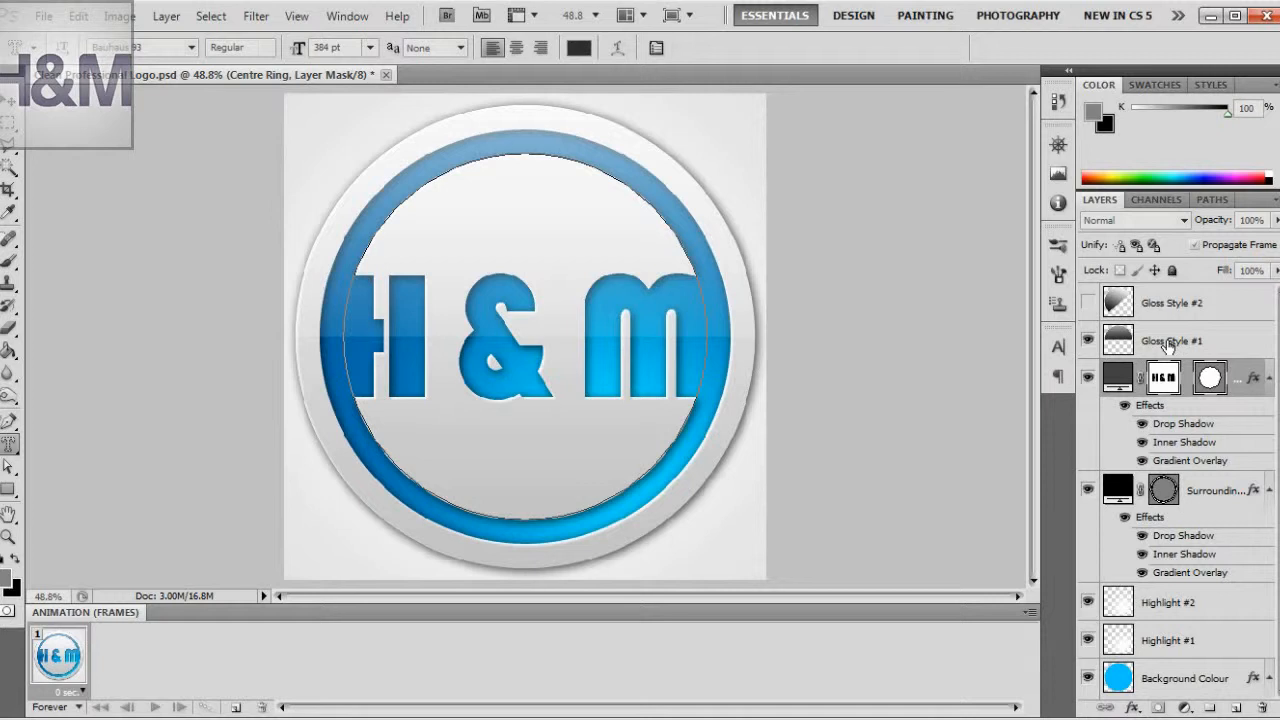
- Open the Background Colour layer's blue Color Overlay settings in Layer Style
left_click(1172, 340)
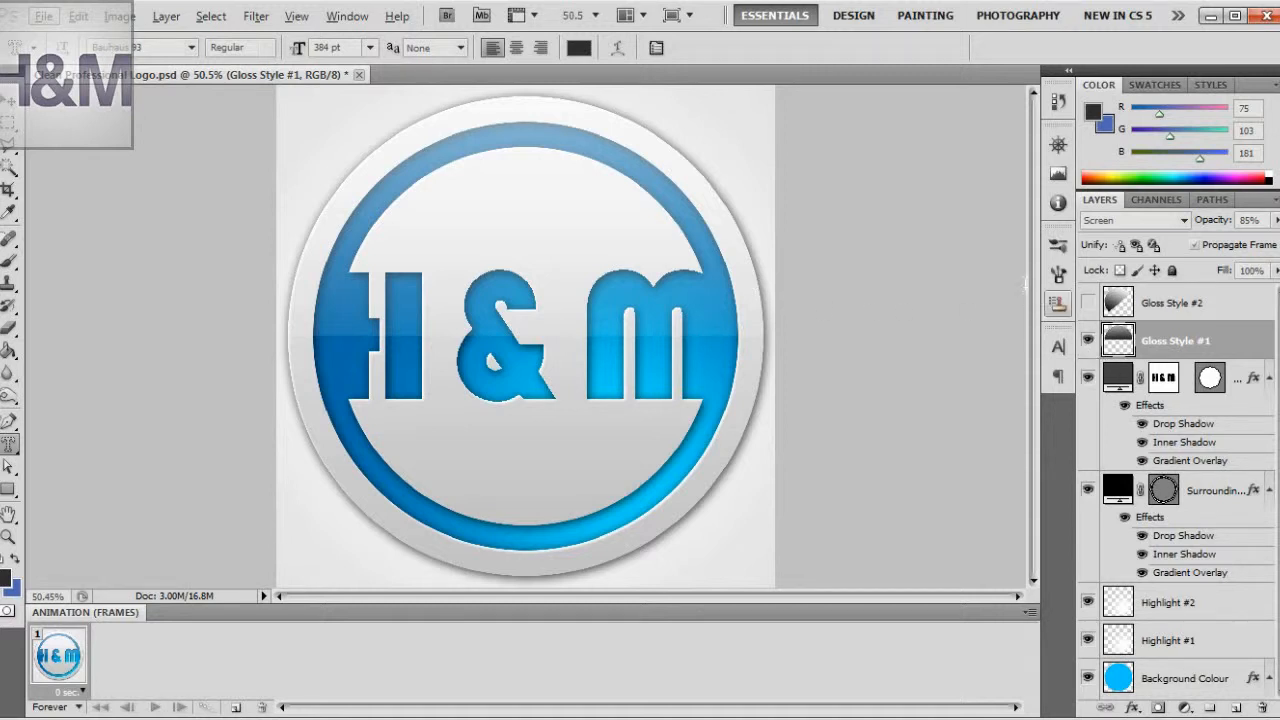
scroll("down", 3)
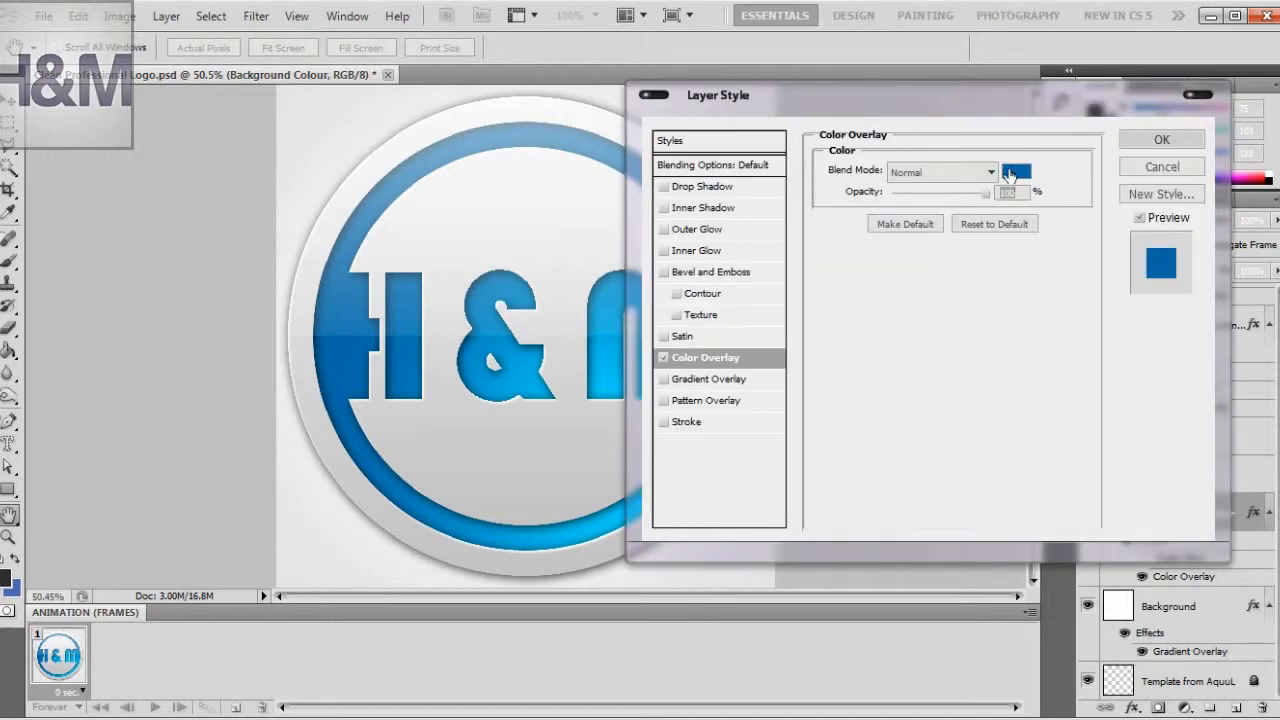
- Change the Color Overlay colour from blue to a soft greyish purple
left_click(1016, 170)
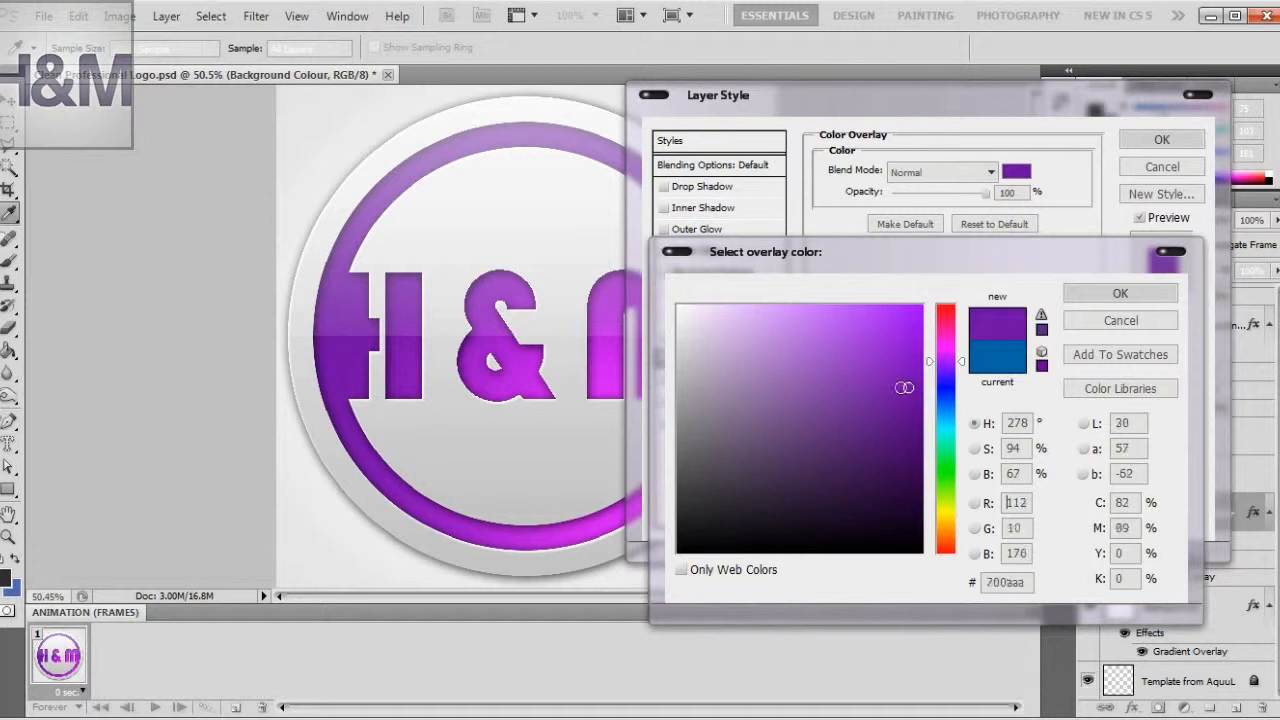
left_click(818, 381)
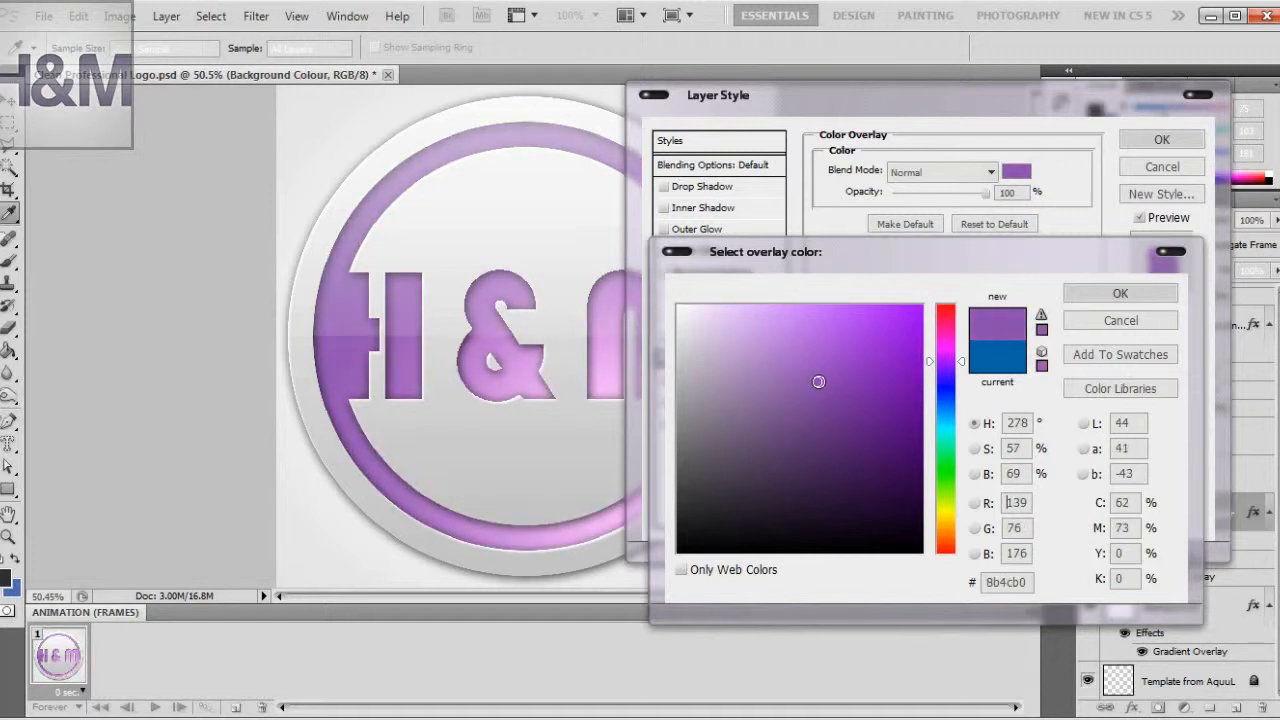
left_click(840, 387)
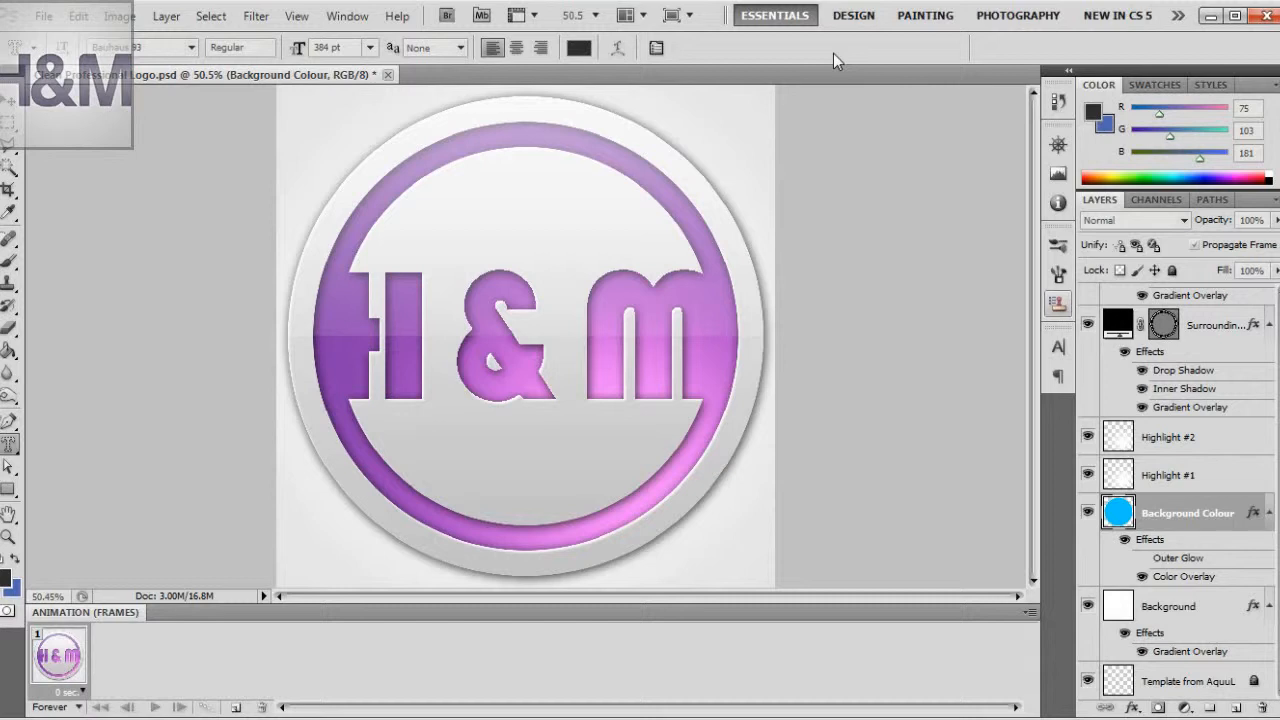
mouse_move(909, 421)
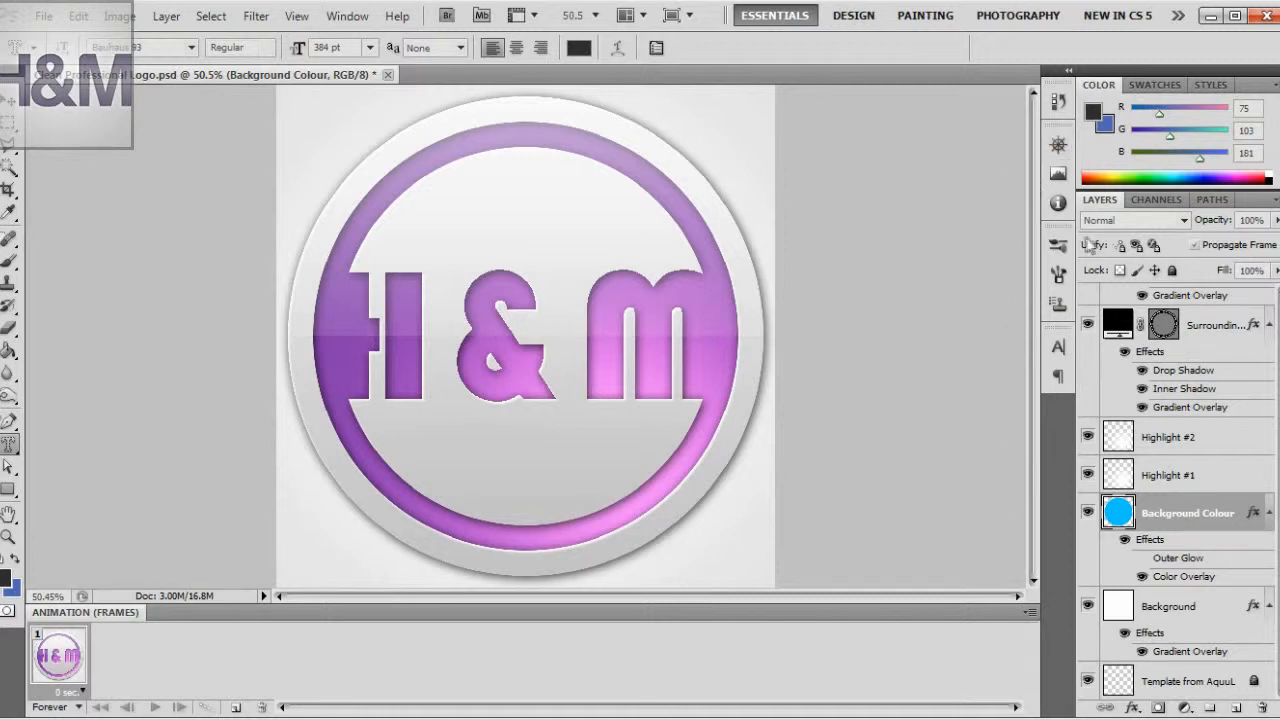
mouse_move(1025, 663)
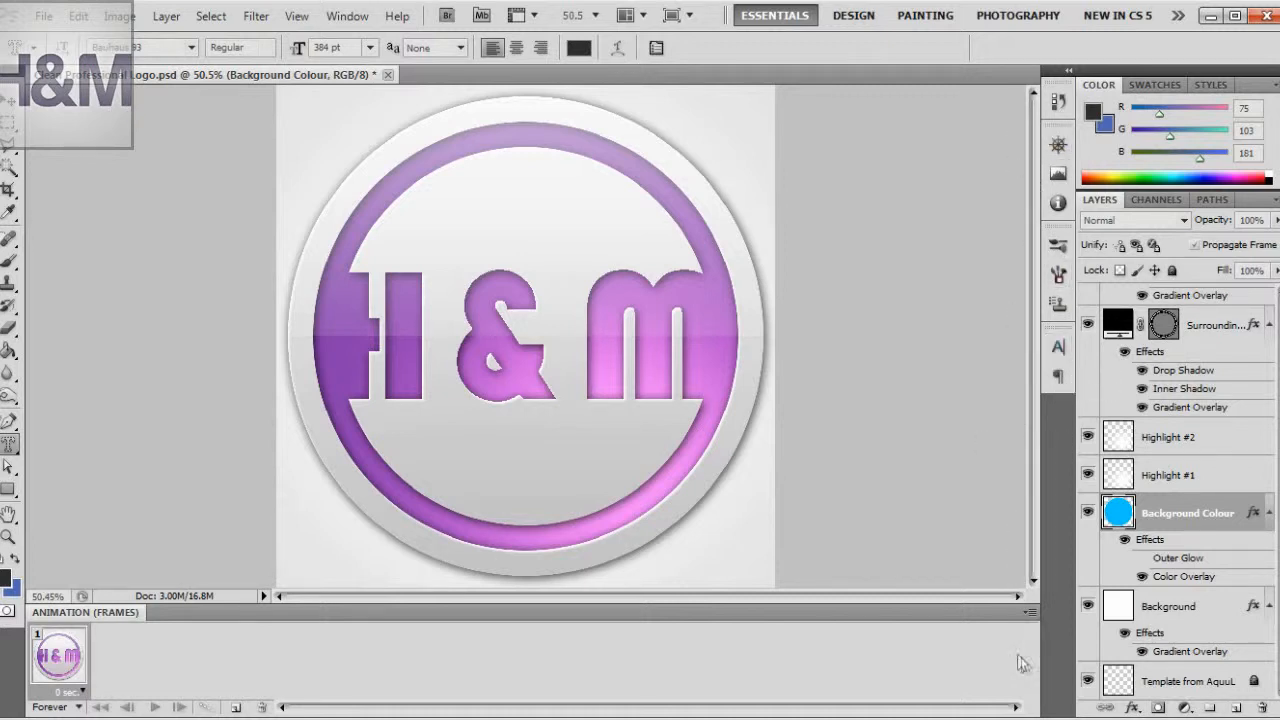